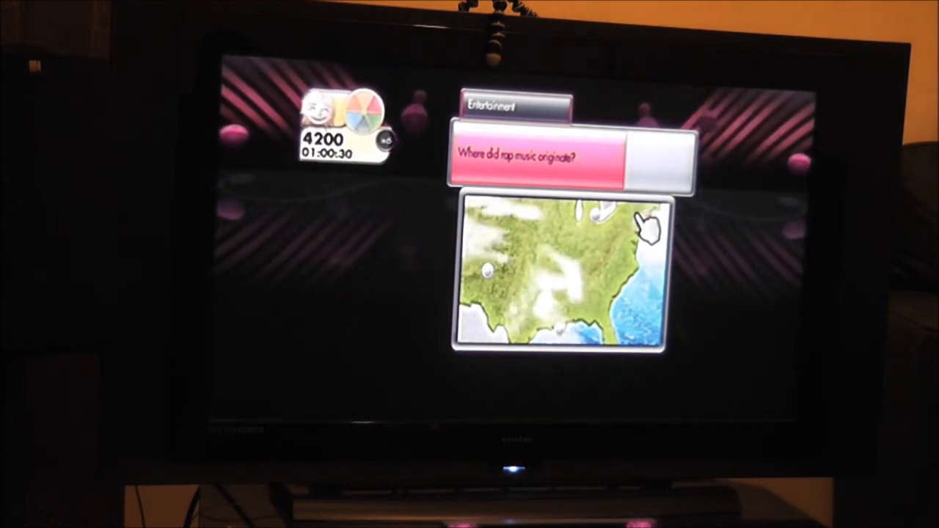
{"action": "left_click", "coordinate": [642, 224]}
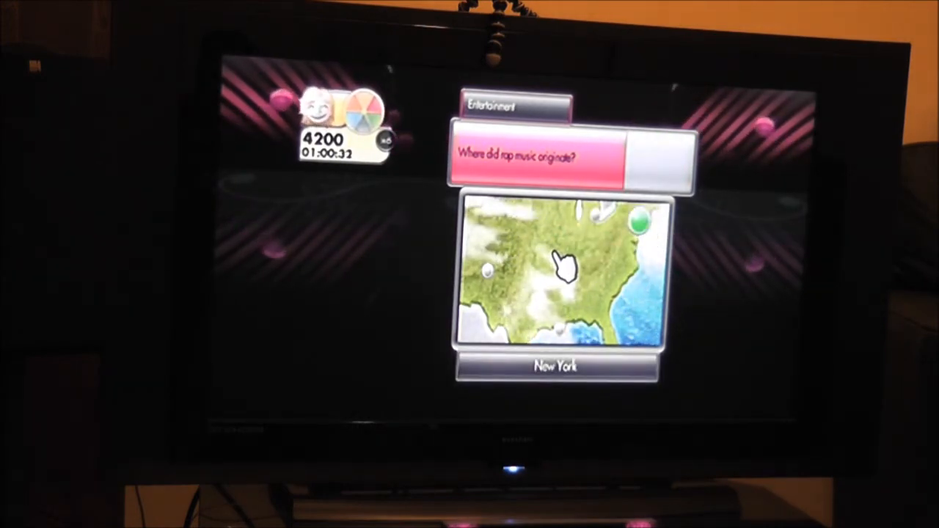